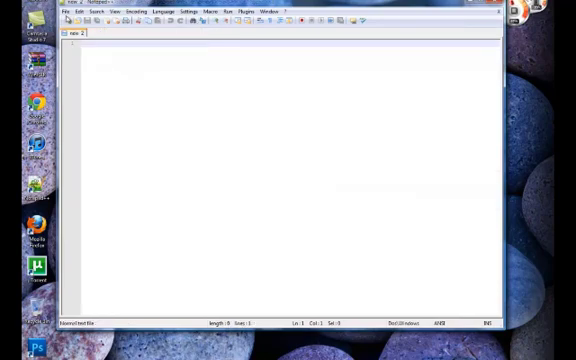
- Browse the Language menu's letter groups to see the languages Notepad++ supports
{"action": "left_click", "coordinate": [68, 12]}
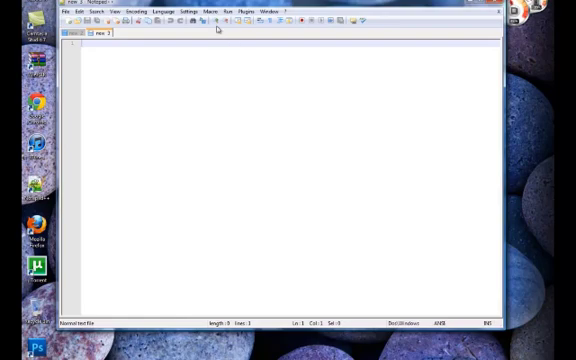
{"action": "left_click", "coordinate": [160, 12]}
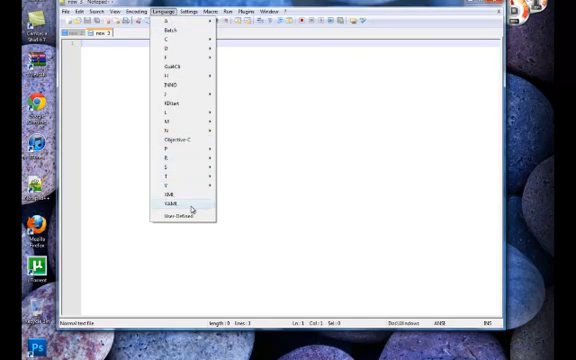
{"action": "mouse_move", "coordinate": [170, 20]}
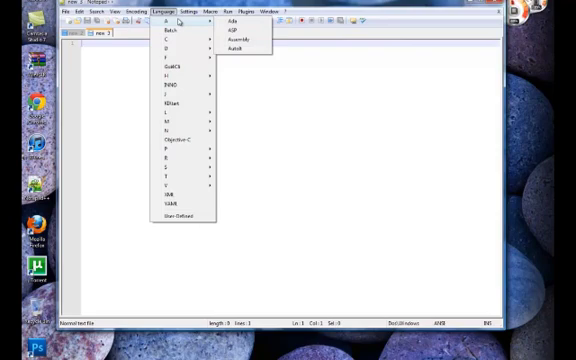
{"action": "mouse_move", "coordinate": [178, 32]}
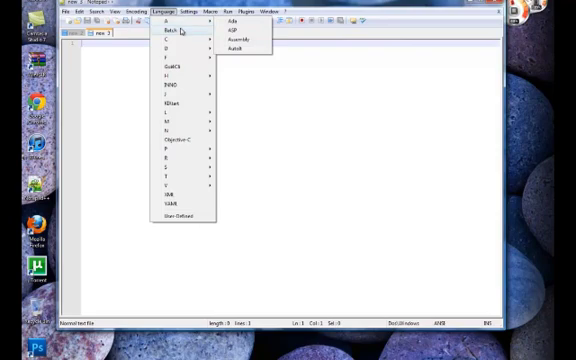
{"action": "mouse_move", "coordinate": [168, 60]}
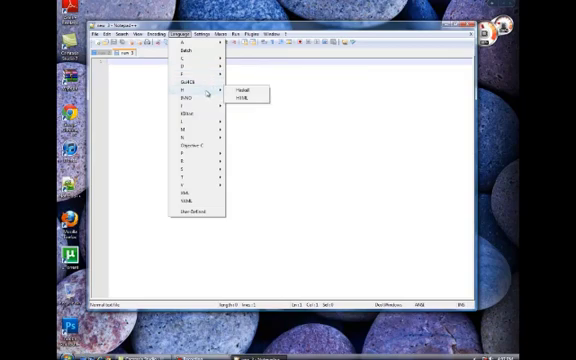
{"action": "mouse_move", "coordinate": [200, 98]}
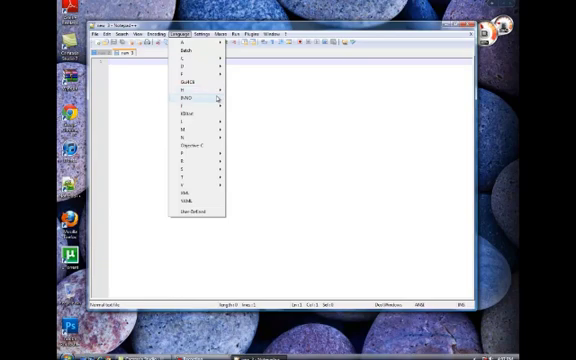
{"action": "mouse_move", "coordinate": [210, 100]}
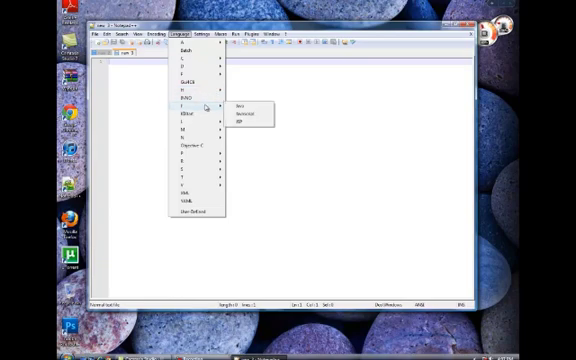
{"action": "mouse_move", "coordinate": [200, 118]}
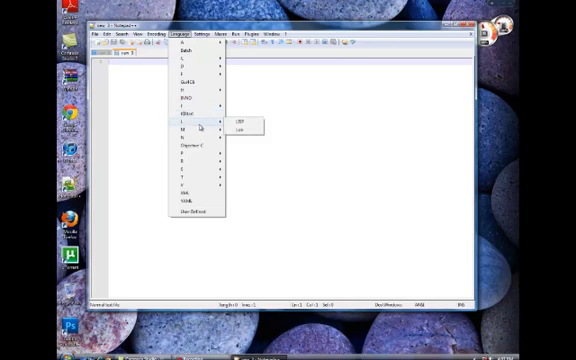
{"action": "mouse_move", "coordinate": [190, 132]}
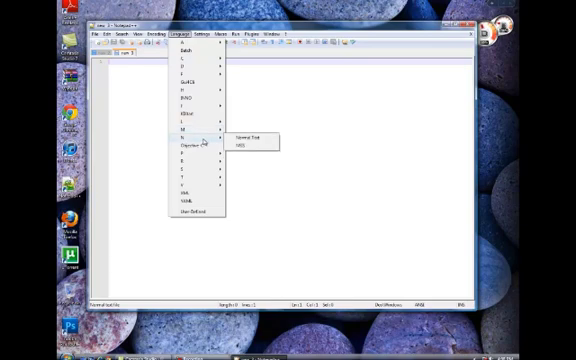
{"action": "mouse_move", "coordinate": [196, 146]}
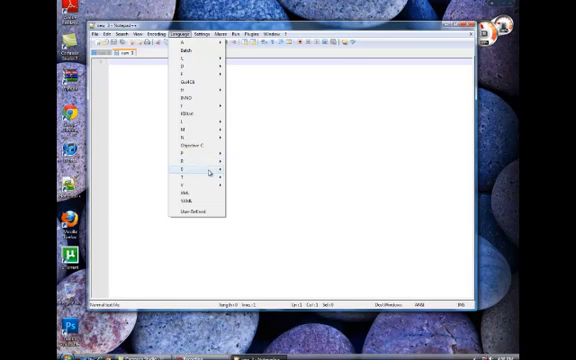
{"action": "mouse_move", "coordinate": [204, 172]}
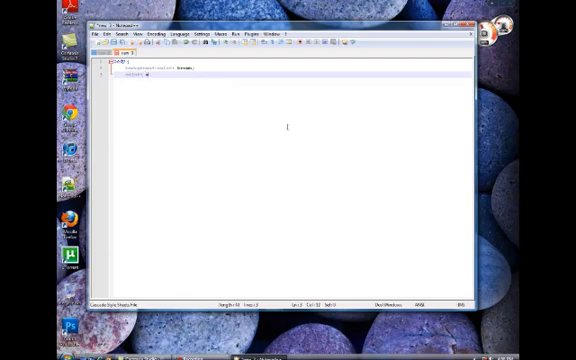
- Write a CSS rule whose declaration uses the value white
{"action": "type", "text": "white:"}
{"action": "type", "text": "}"}
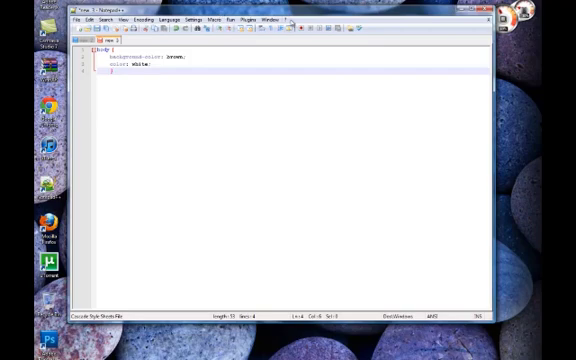
- Set the document's language to HTML from the Language menu
{"action": "left_click", "coordinate": [270, 18]}
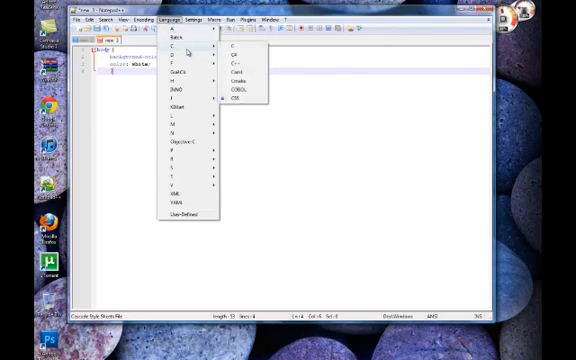
{"action": "left_click", "coordinate": [238, 96]}
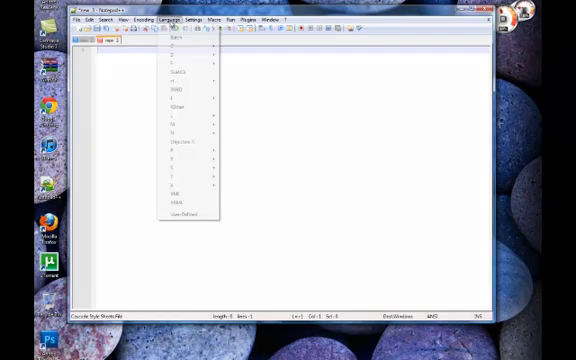
{"action": "mouse_move", "coordinate": [180, 62]}
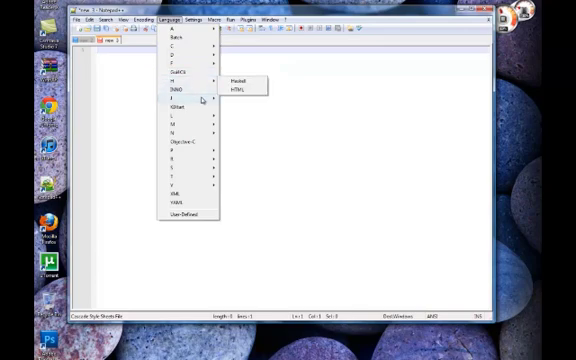
{"action": "left_click", "coordinate": [236, 88]}
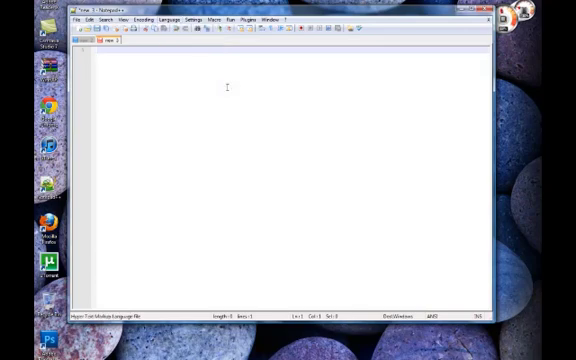
- Start the page with <html>, <head> and a title tag
{"action": "type", "text": "<html>"}
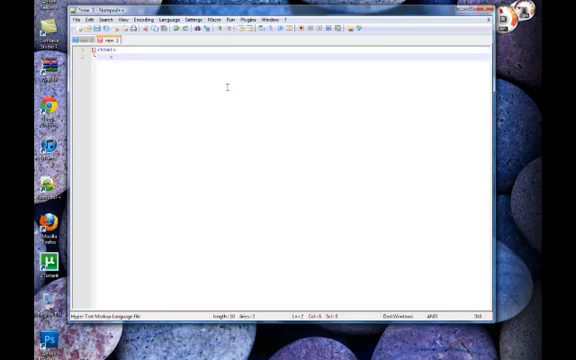
{"action": "type", "text": "<head></head>"}
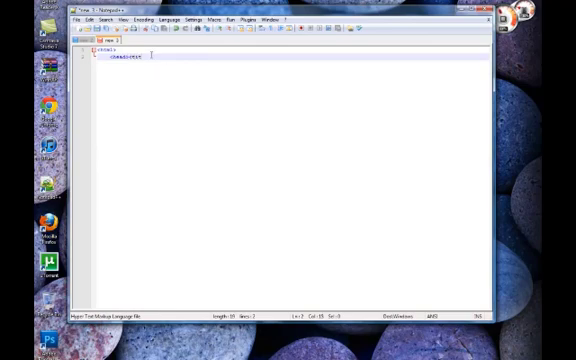
{"action": "type", "text": "title"}
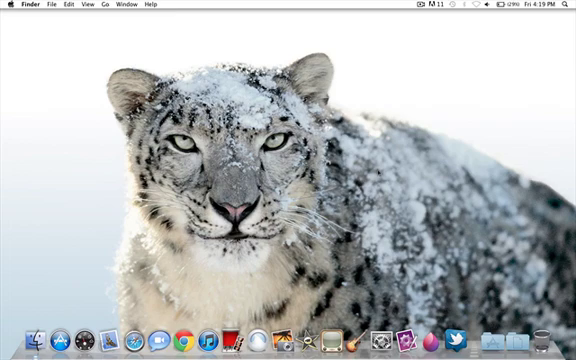
{"action": "mouse_move", "coordinate": [402, 274]}
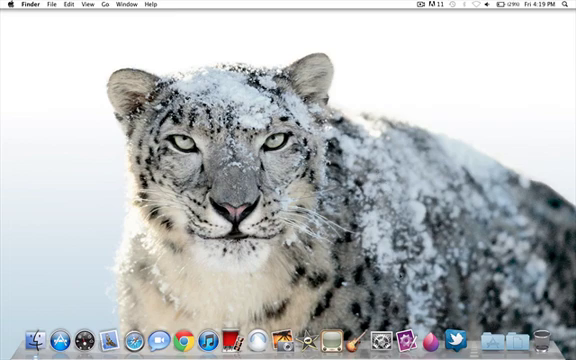
{"action": "mouse_move", "coordinate": [400, 334]}
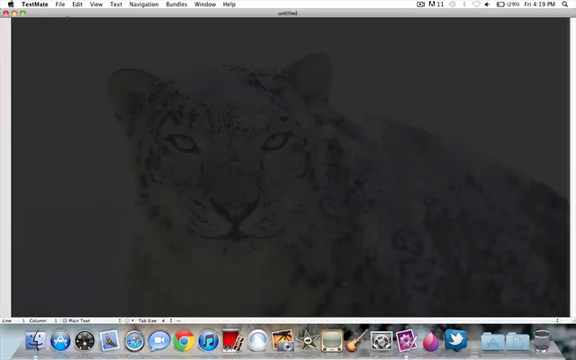
- Reopen the most recent file from File > Open Recent
{"action": "left_click", "coordinate": [68, 4]}
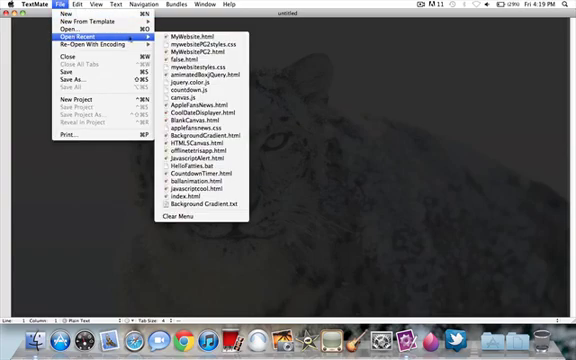
{"action": "mouse_move", "coordinate": [204, 36]}
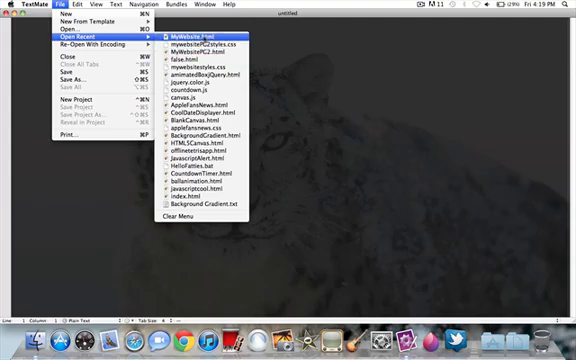
{"action": "left_click", "coordinate": [192, 36]}
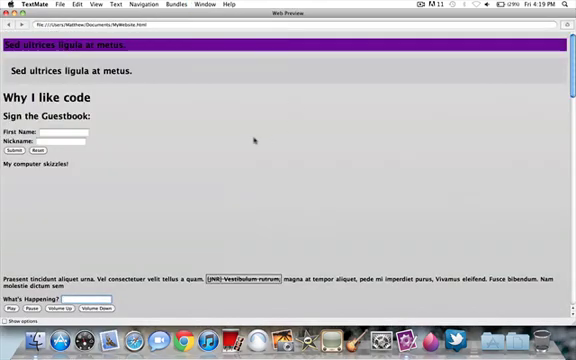
- Scroll the web preview down to the guestbook form
{"action": "scroll", "scroll_direction": "down", "scroll_amount": 3}
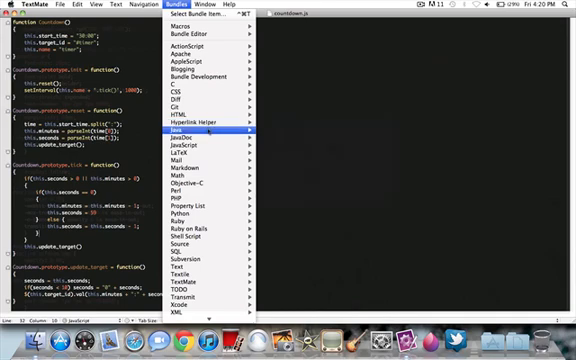
- Show the JavaScript bundle's Core, DOM, BOM and Reformat Document commands
{"action": "left_click", "coordinate": [196, 144]}
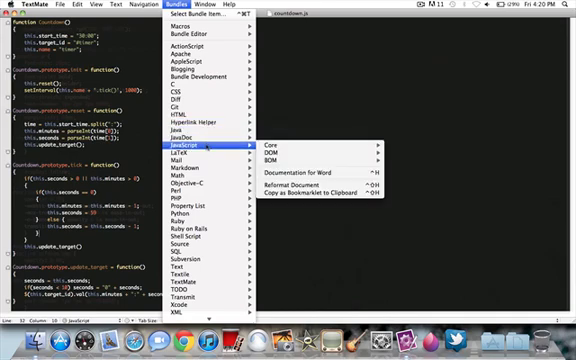
{"action": "mouse_move", "coordinate": [184, 152]}
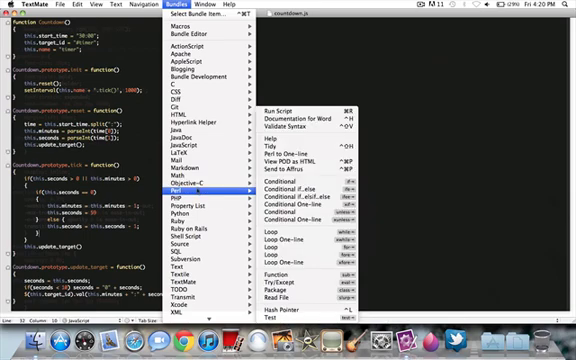
{"action": "mouse_move", "coordinate": [184, 200]}
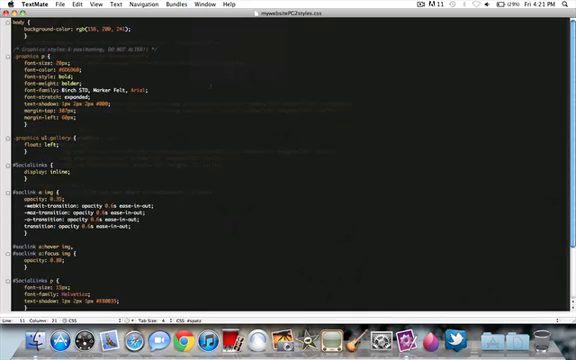
- Scroll through the syntax-highlighted CSS stylesheet
{"action": "scroll", "scroll_direction": "down", "scroll_amount": 3}
{"action": "type", "text": "5"}
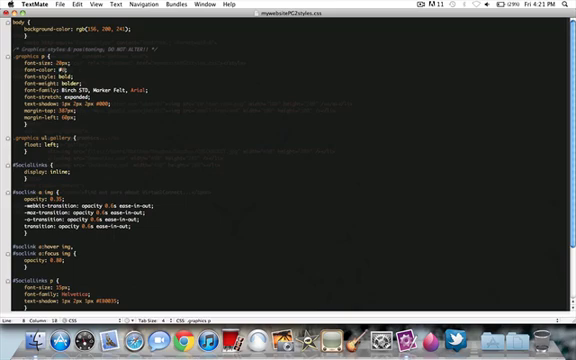
{"action": "scroll", "scroll_direction": "down", "scroll_amount": 3}
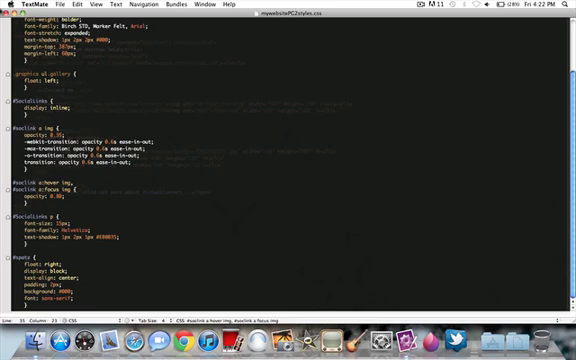
- Display TextMate's About window with version and credits
{"action": "left_click", "coordinate": [20, 4]}
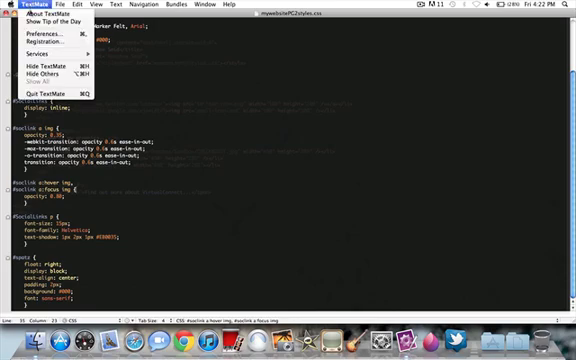
{"action": "left_click", "coordinate": [36, 22]}
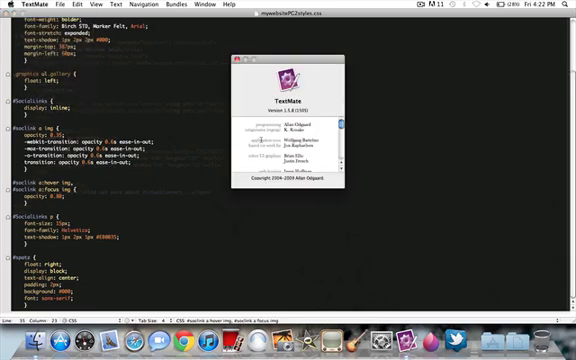